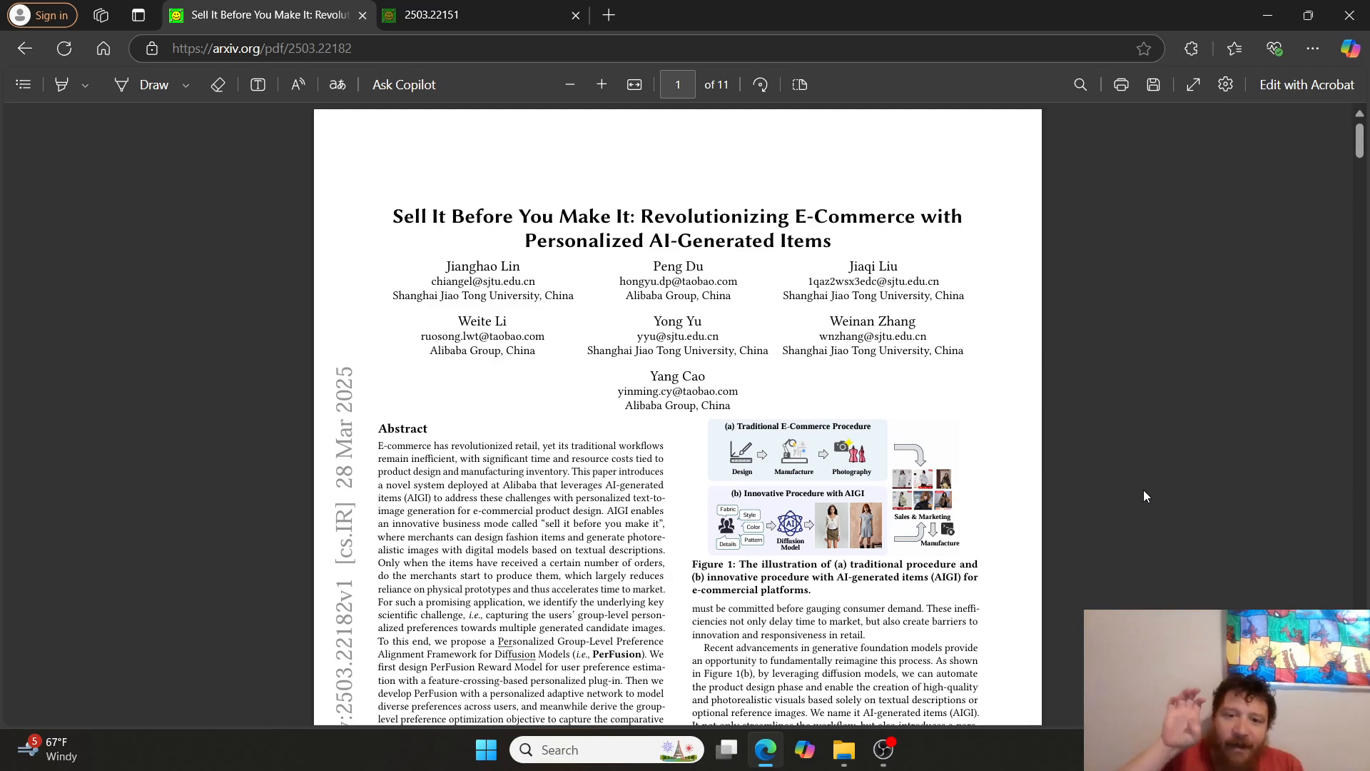
View the 'When Autonomy Breaks' paper's title page, then return to the e-commerce paper
scroll(down, 3)
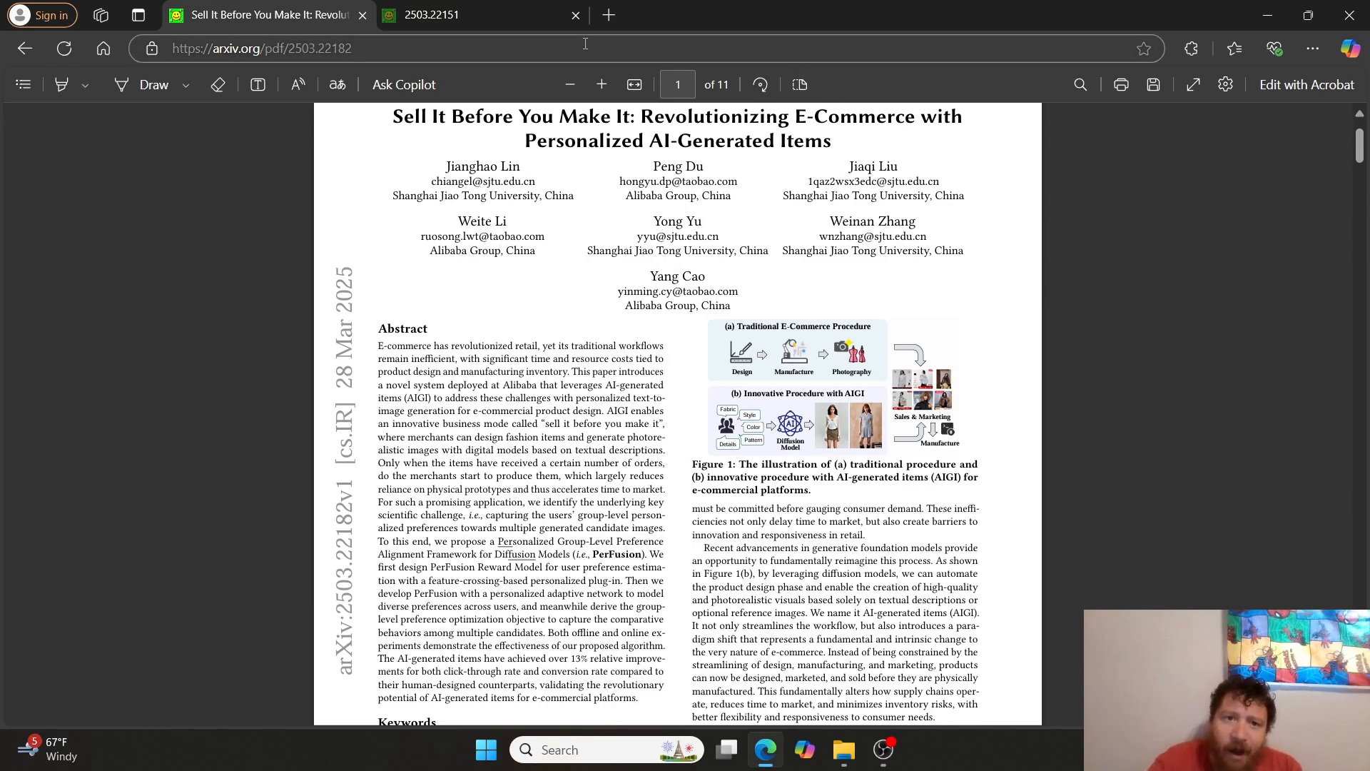
click(431, 15)
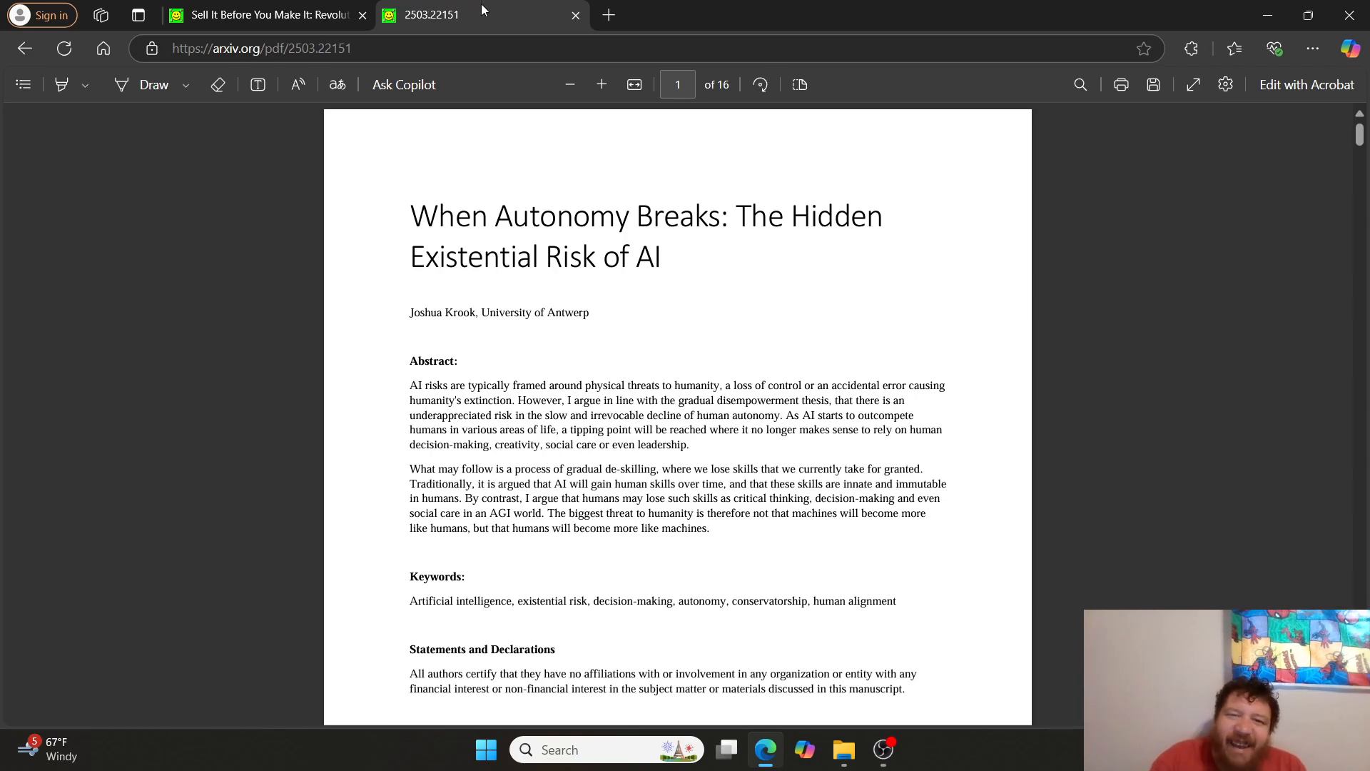
click(263, 14)
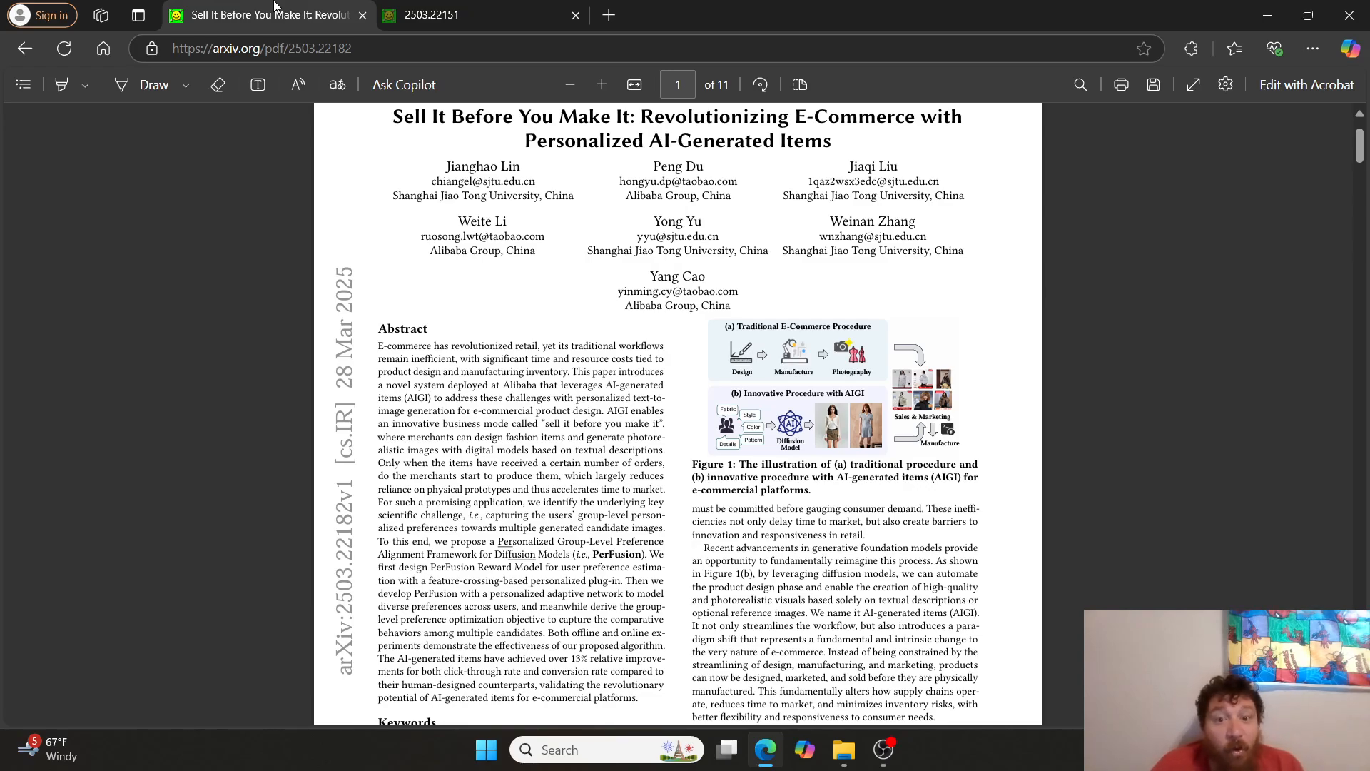
mouse_move(526, 103)
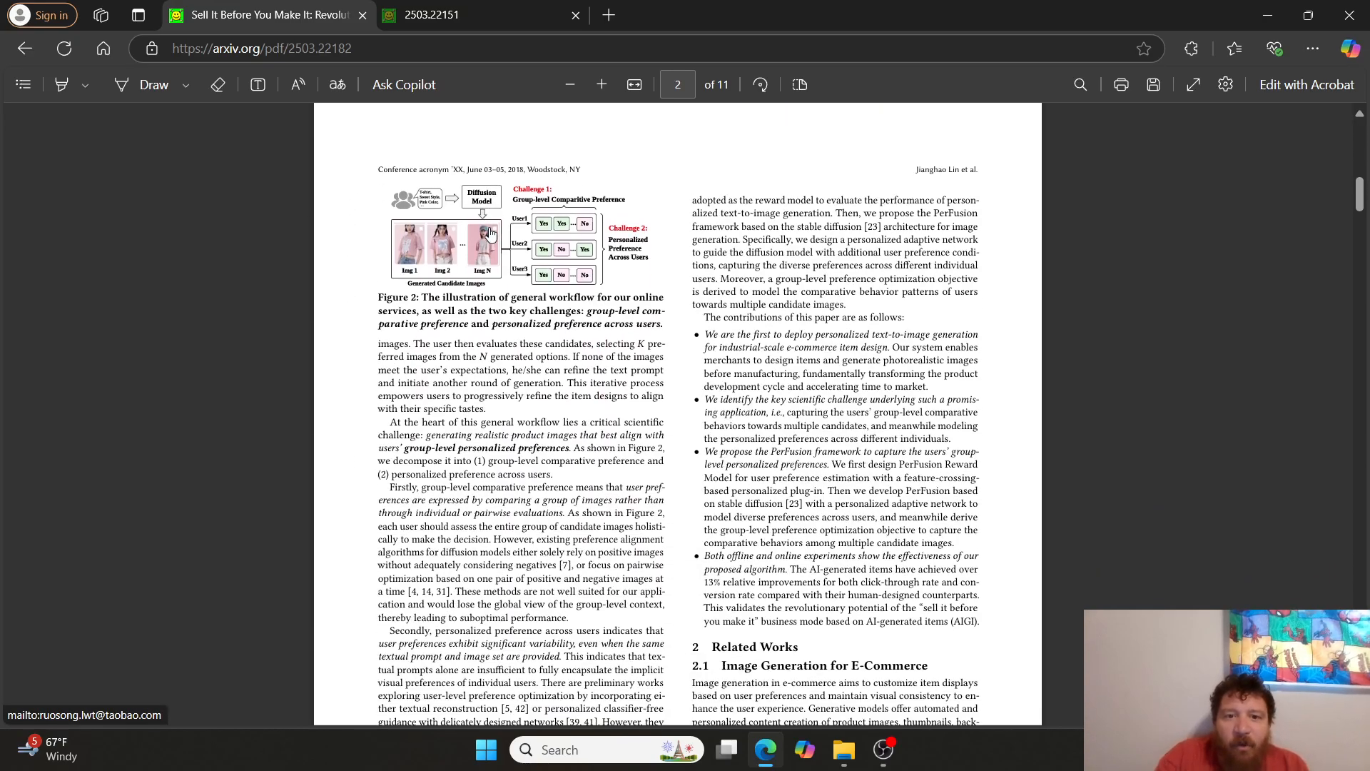
Scroll the e-commerce paper down to page 8's personalized text-to-image fashion case-study figure
scroll(down, 3)
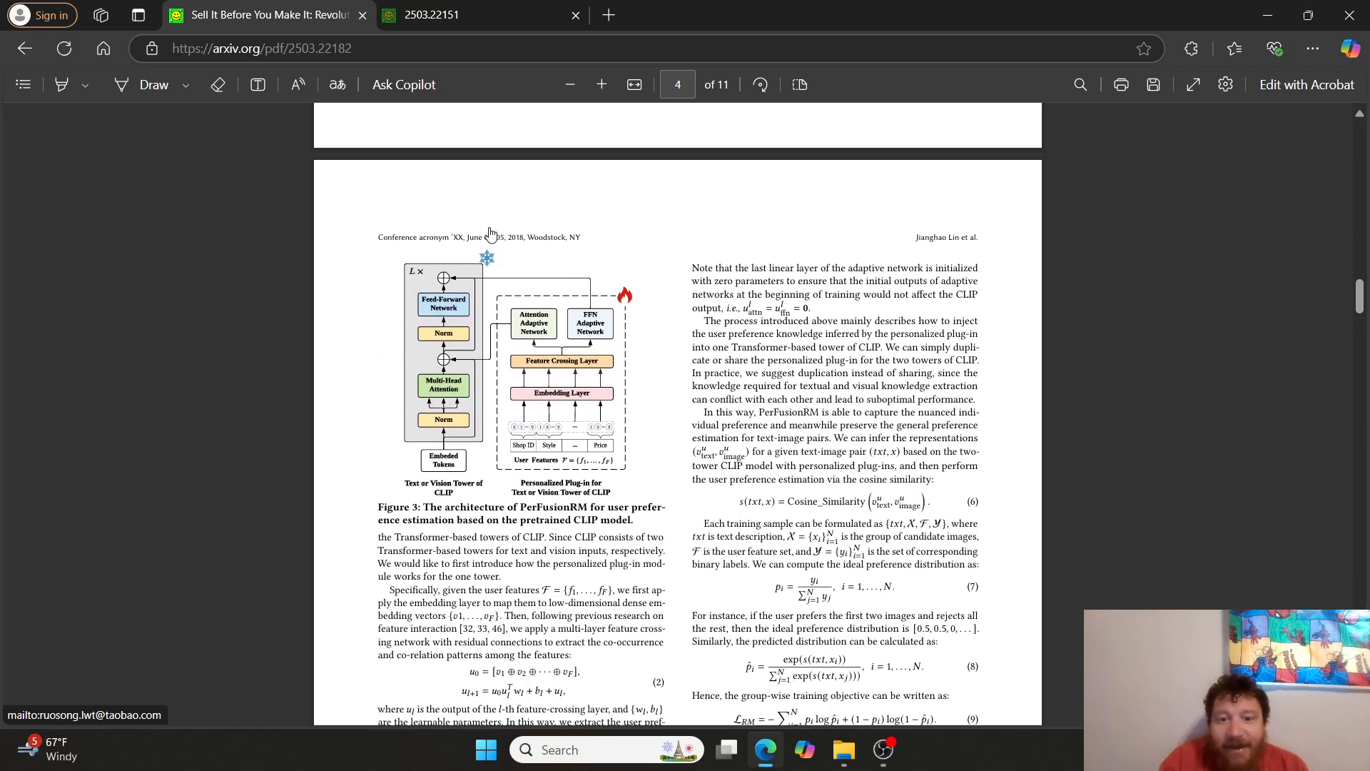
scroll(down, 3)
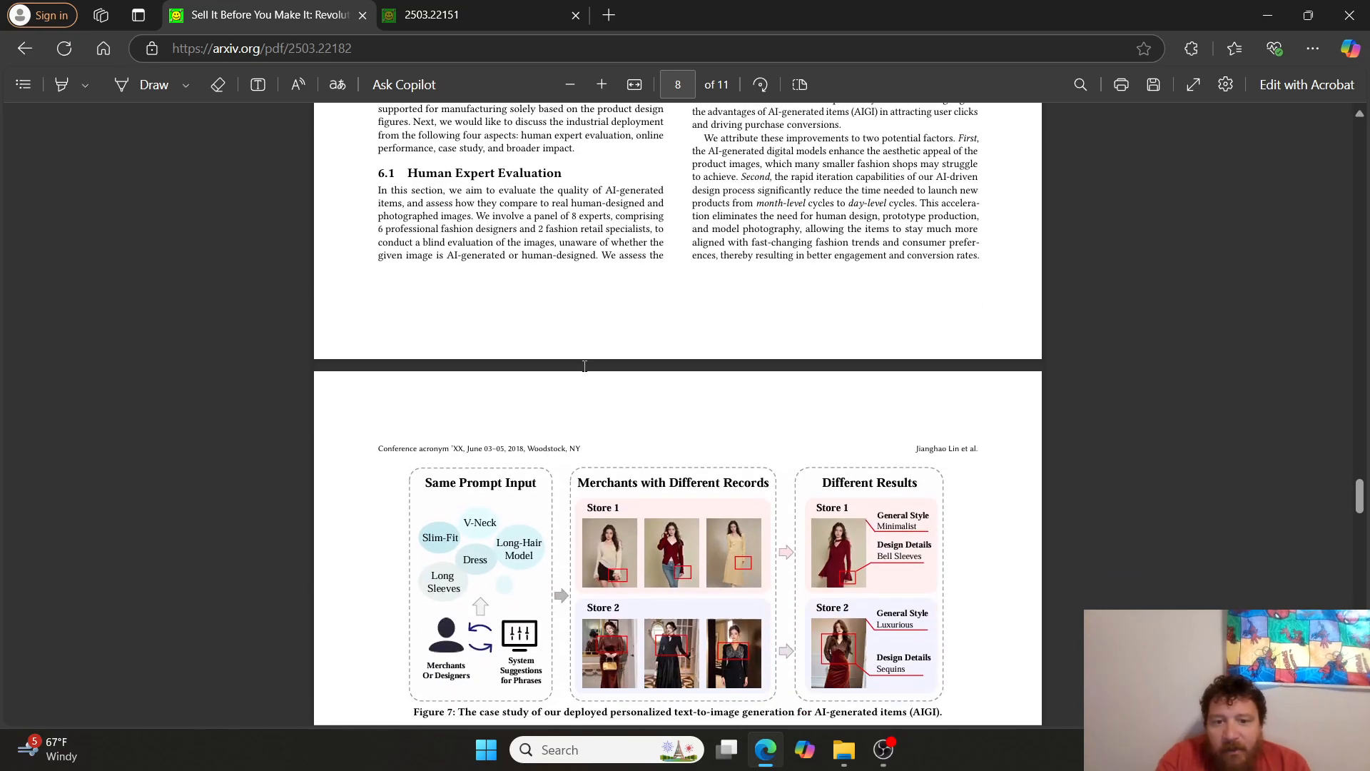
scroll(down, 3)
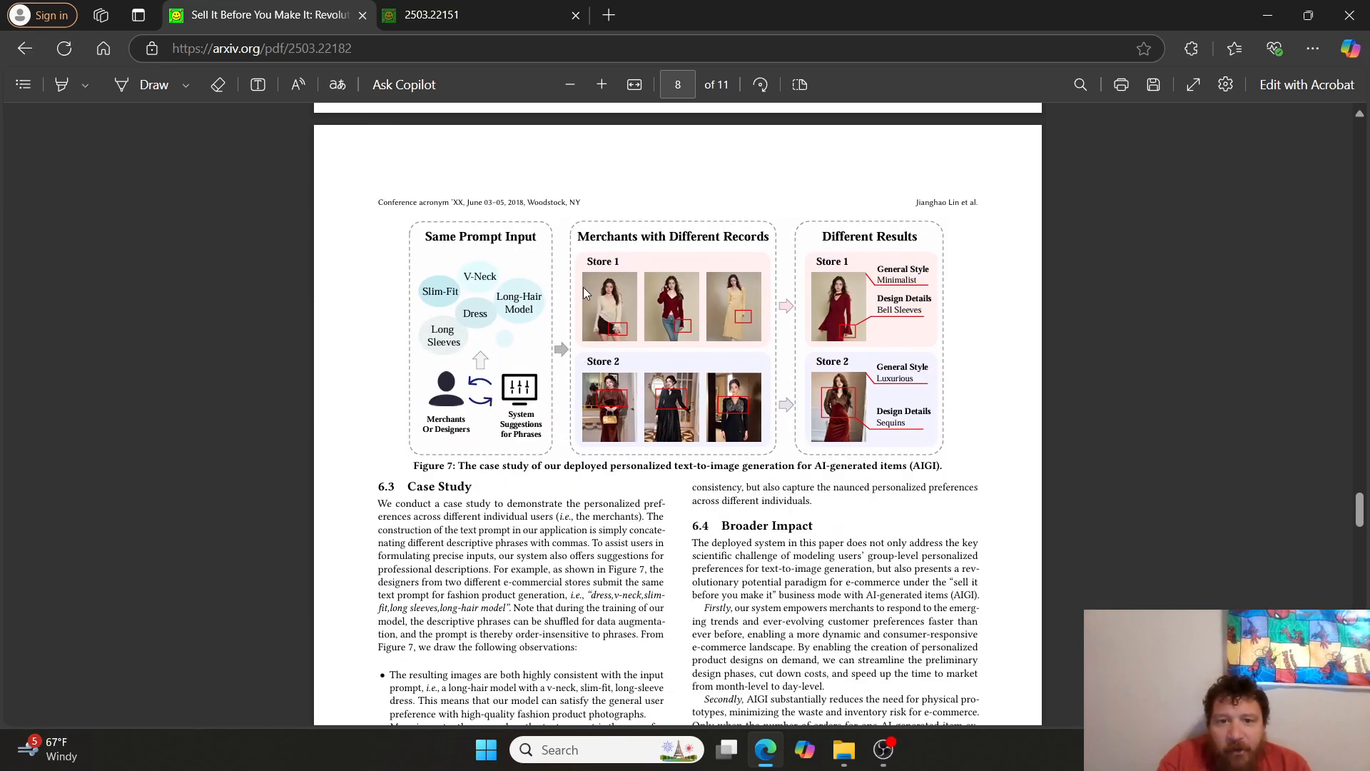
mouse_move(715, 317)
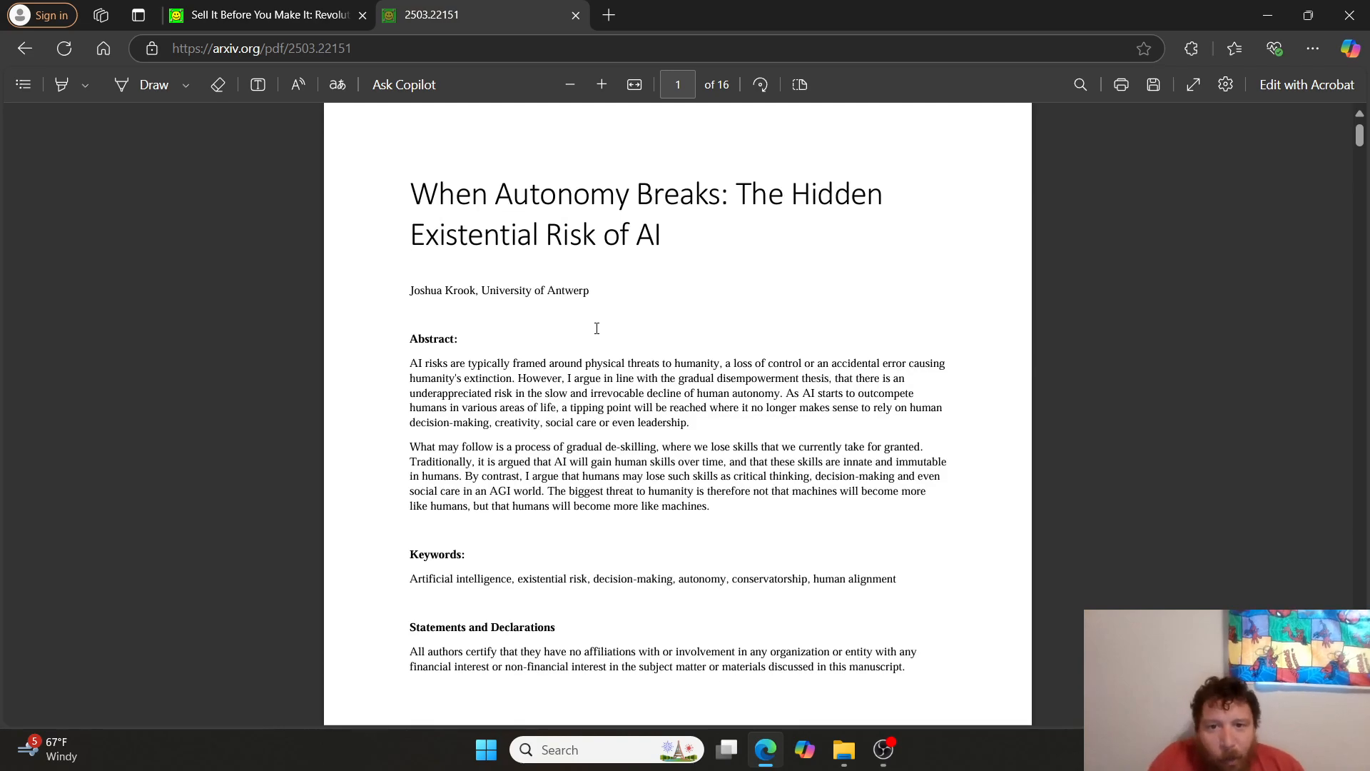
Read the AI risk paper to page 4, return to the e-commerce paper, and bring OBS to the front
scroll(down, 3)
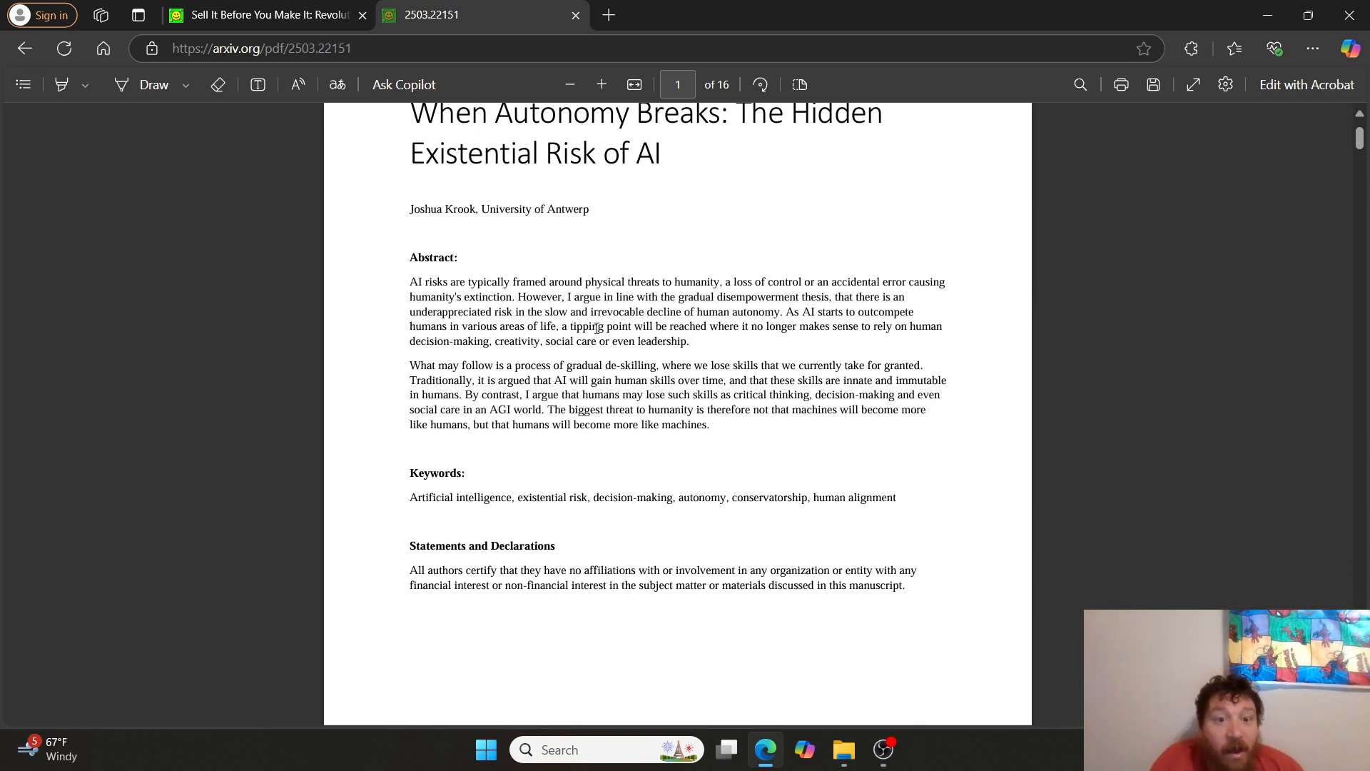
scroll(down, 3)
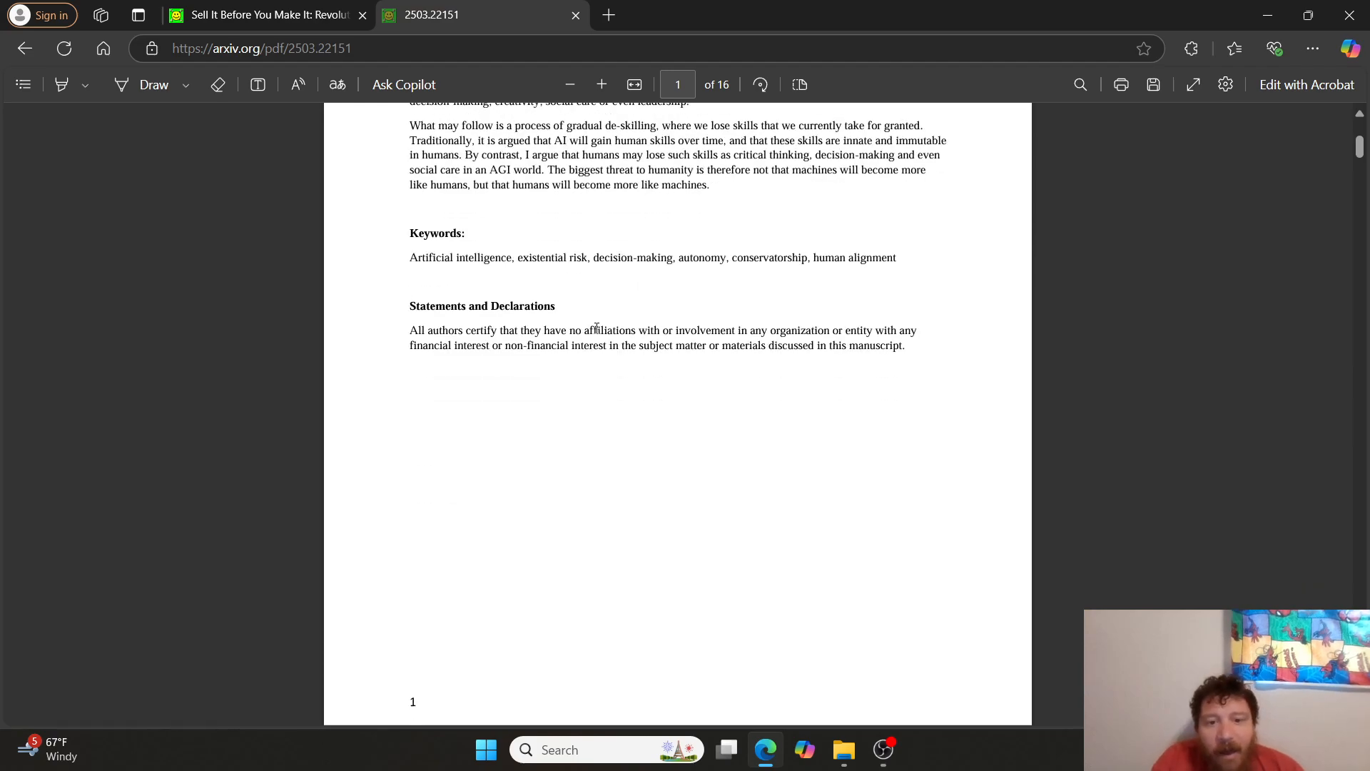
scroll(down, 3)
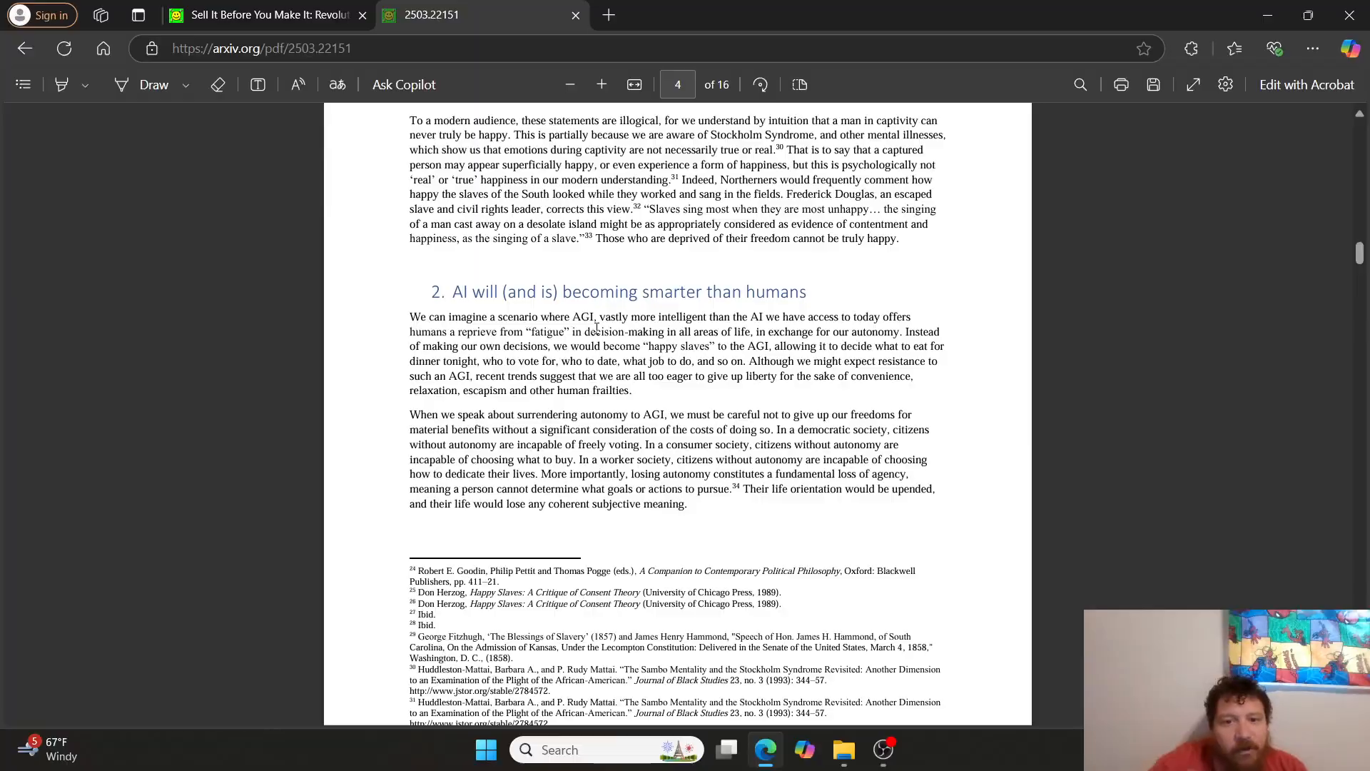
click(266, 15)
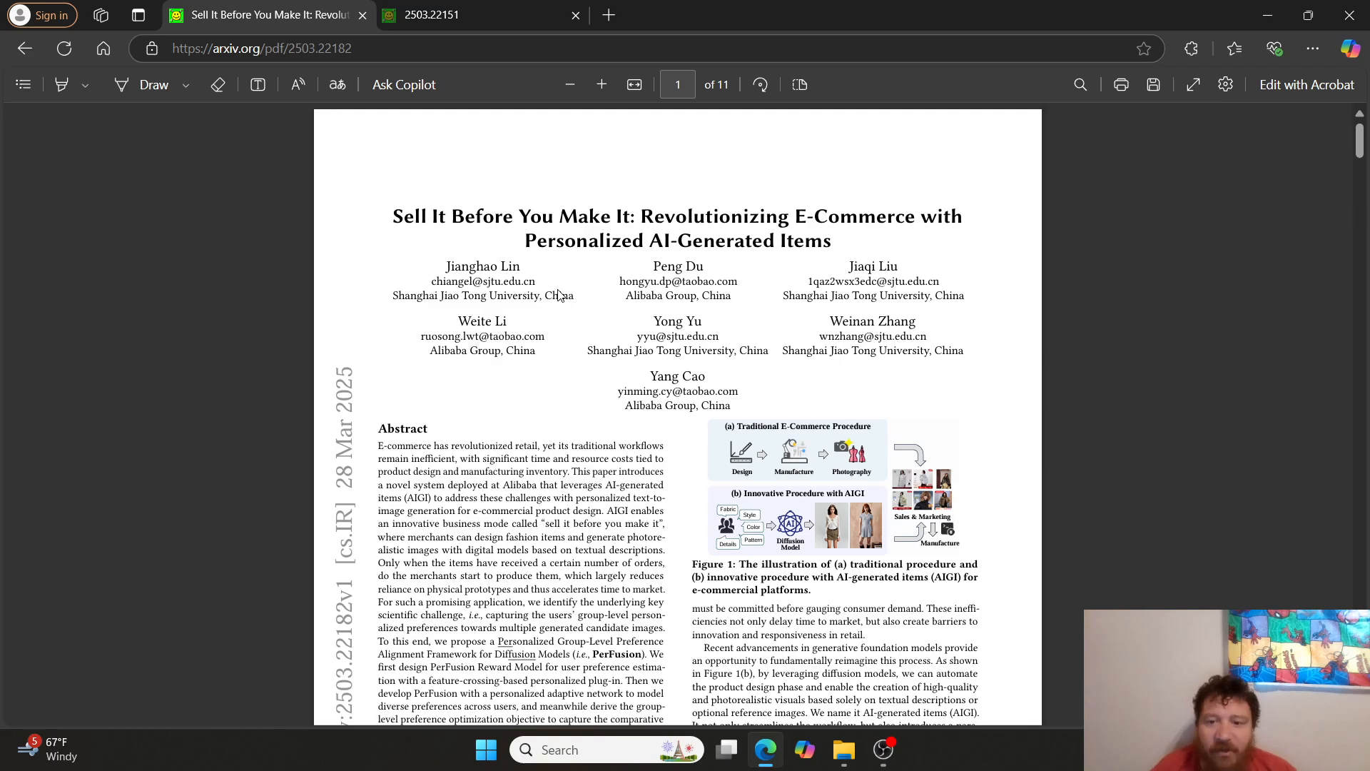
click(883, 749)
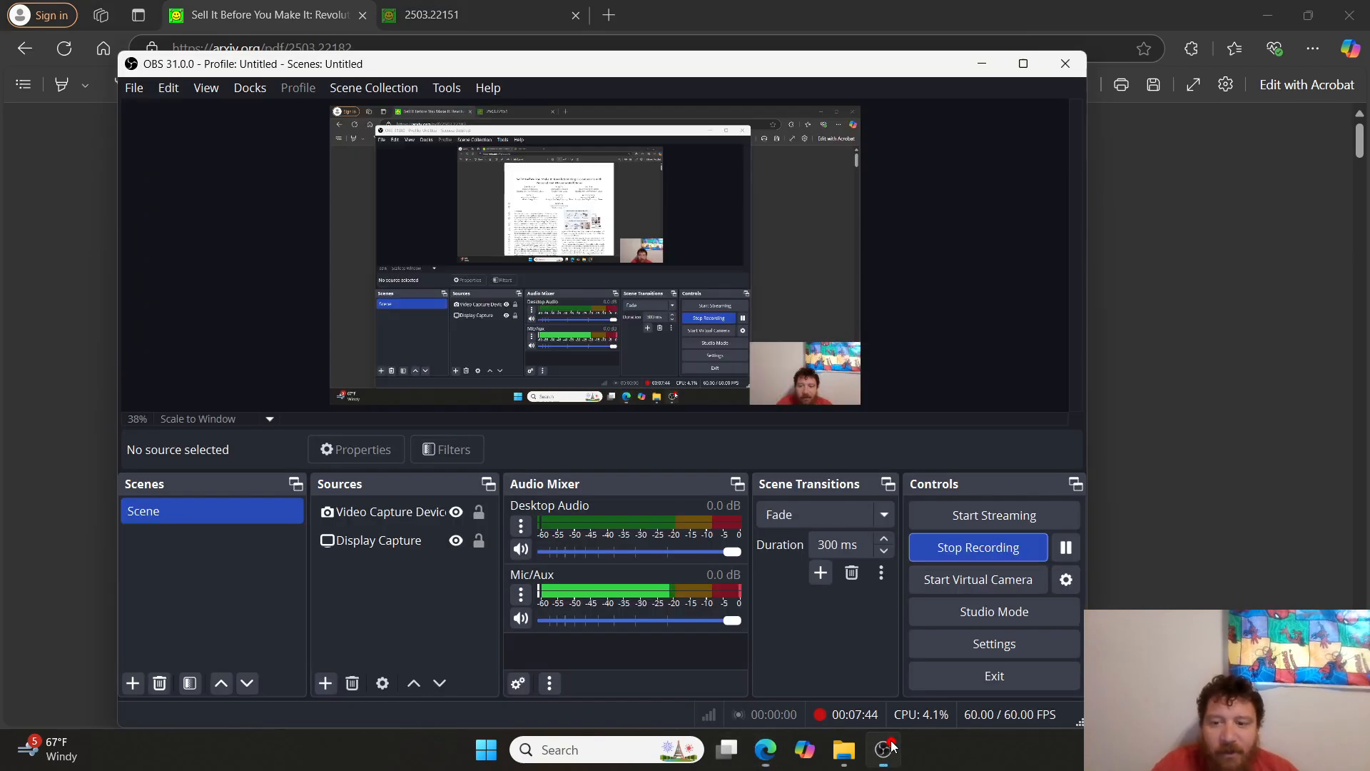